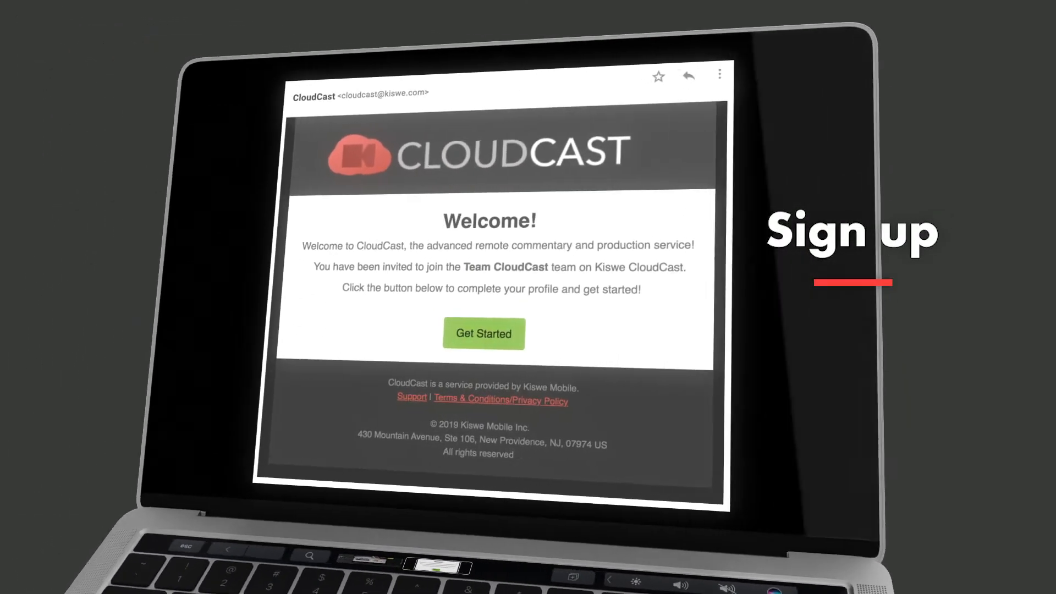
Accept the CloudCast invitation, complete the profile, and open an active event's cast page.
{"action": "left_click", "coordinate": [483, 334]}
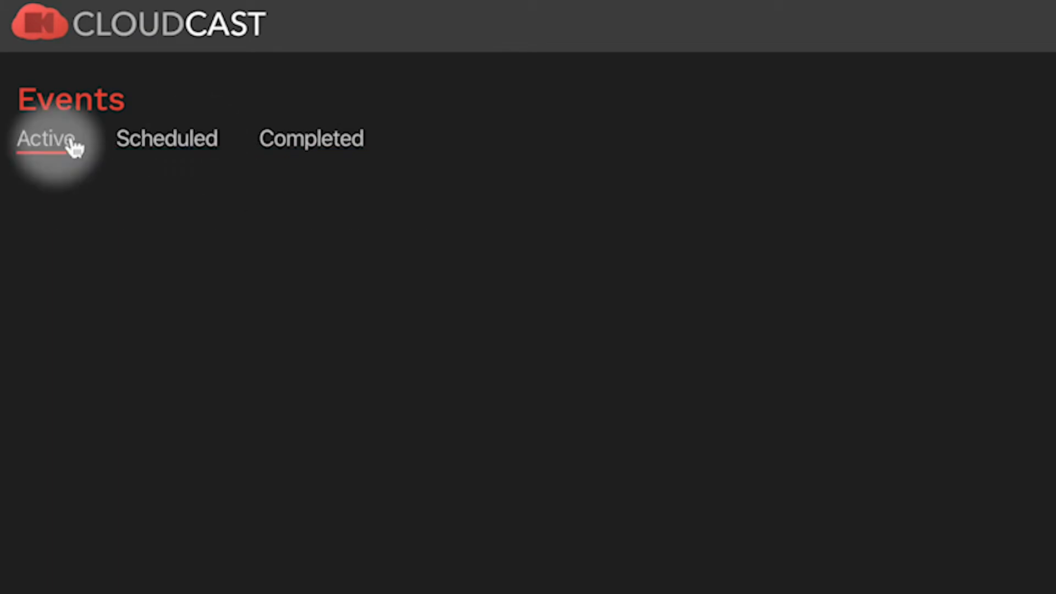
{"action": "left_click", "coordinate": [43, 138]}
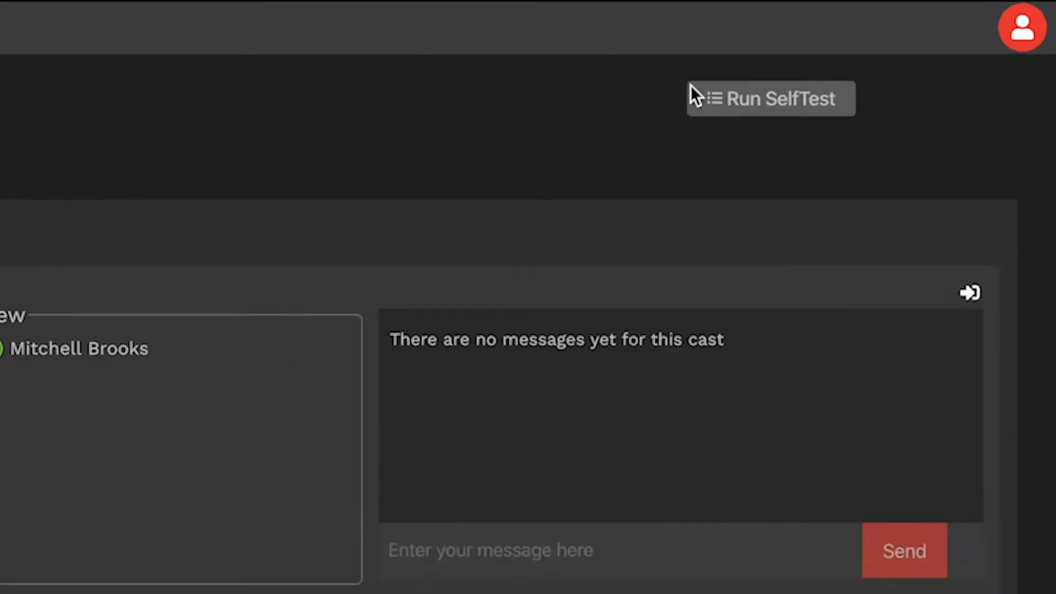
Pass the camera and microphone self-test, then join the live hockey cast.
{"action": "left_click", "coordinate": [770, 98]}
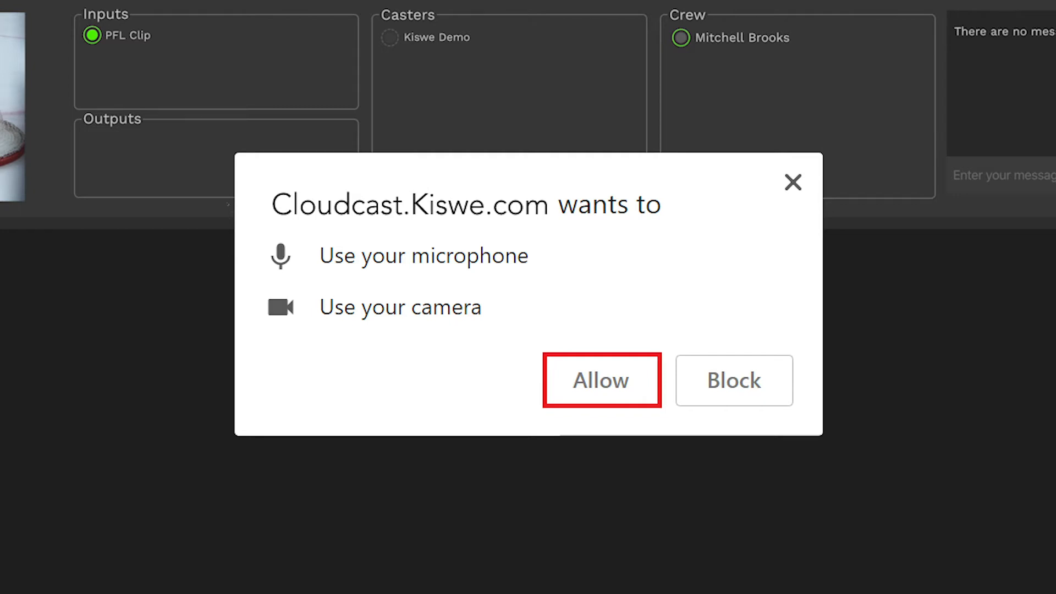
{"action": "left_click", "coordinate": [600, 380]}
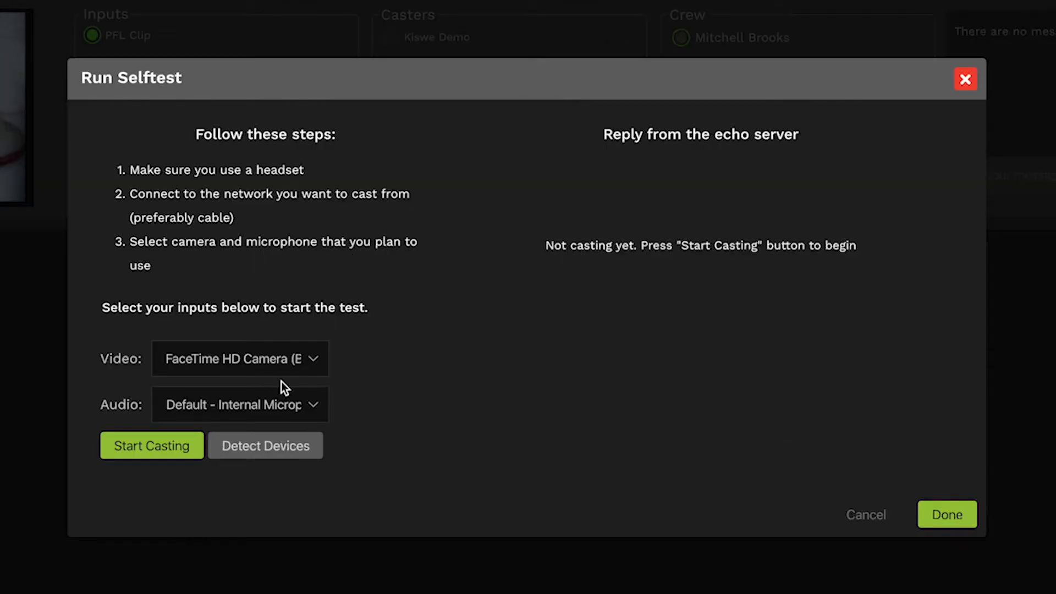
{"action": "left_click", "coordinate": [151, 445]}
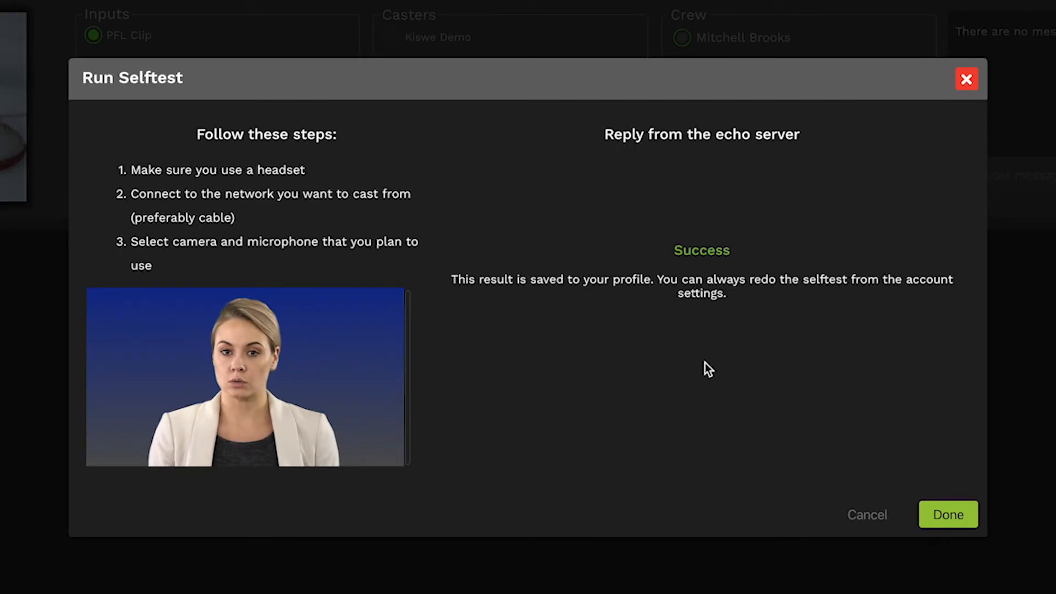
{"action": "left_click", "coordinate": [948, 514]}
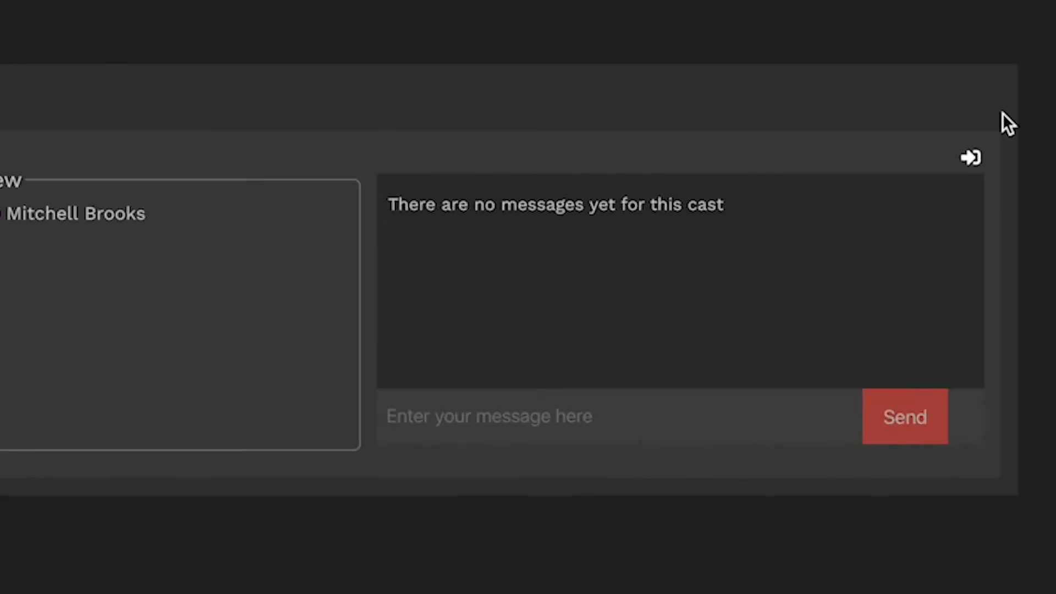
{"action": "left_click", "coordinate": [970, 157]}
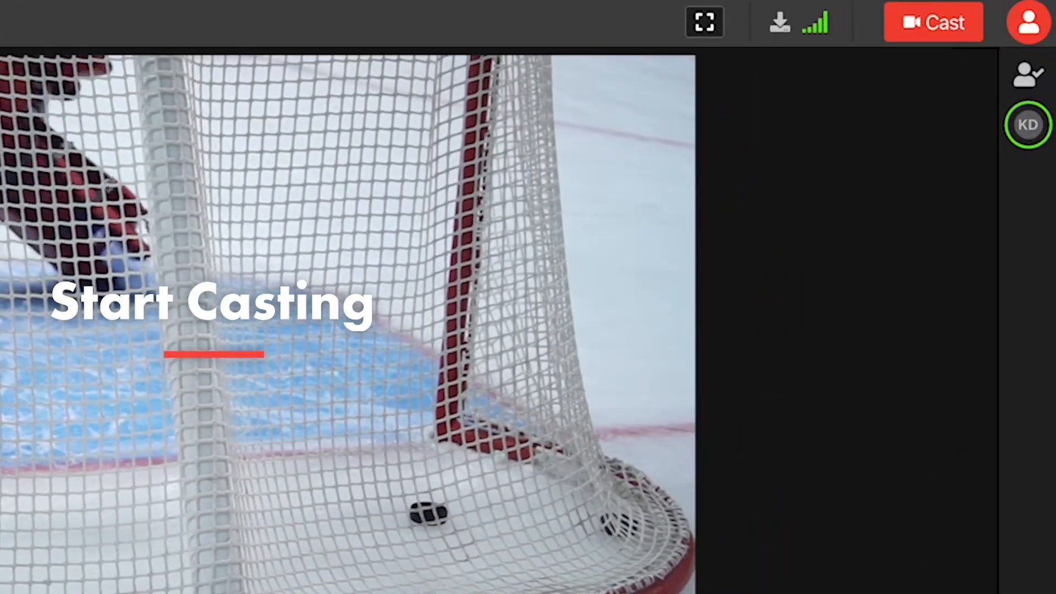
Start casting into the hockey cast with the FaceTime camera and internal microphone.
{"action": "left_click", "coordinate": [932, 22]}
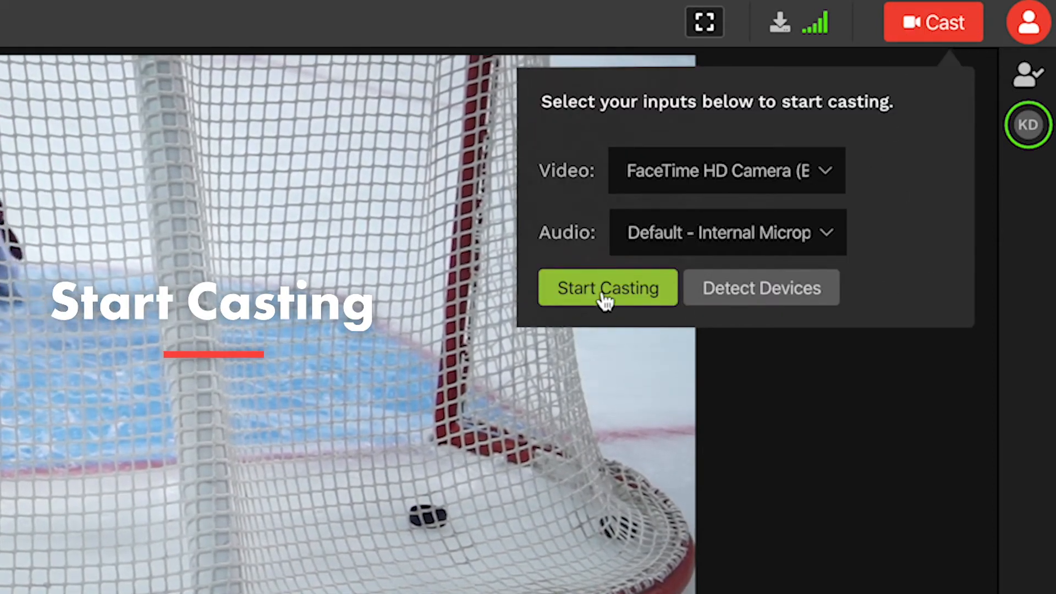
{"action": "left_click", "coordinate": [606, 288]}
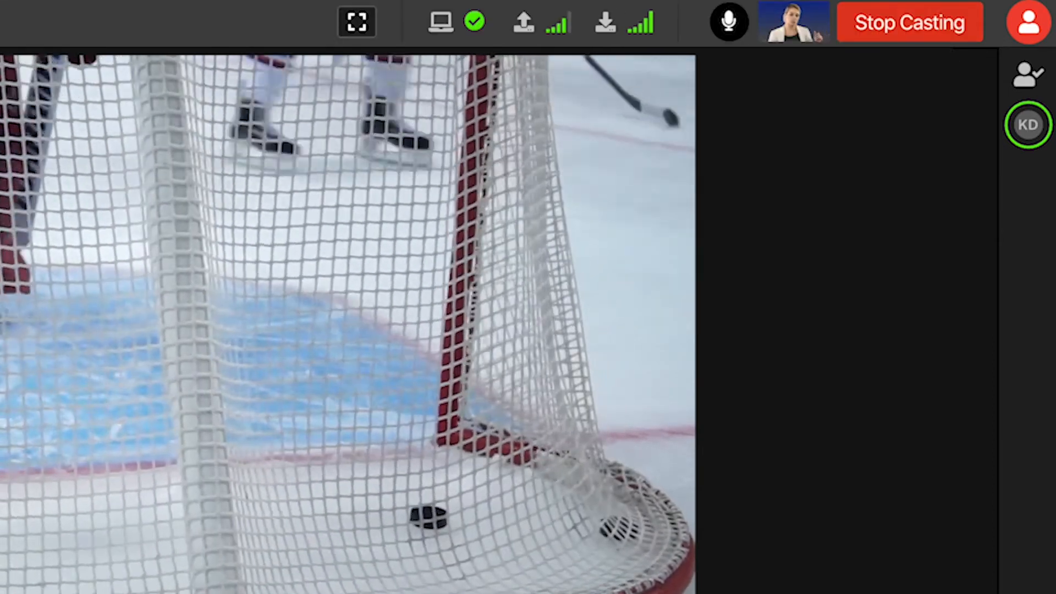